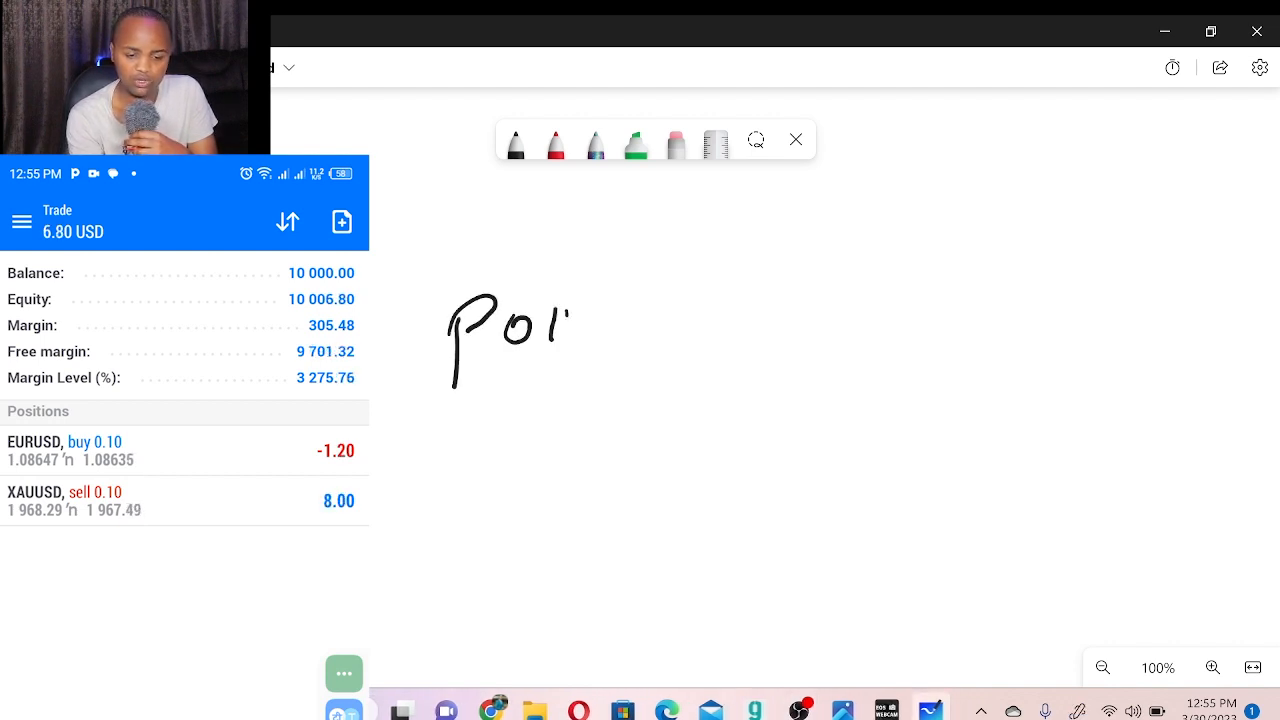
Step: Write "Points × Lot size" and enclose the whole formula in brackets
left_click_drag(570, 320, 660, 320)
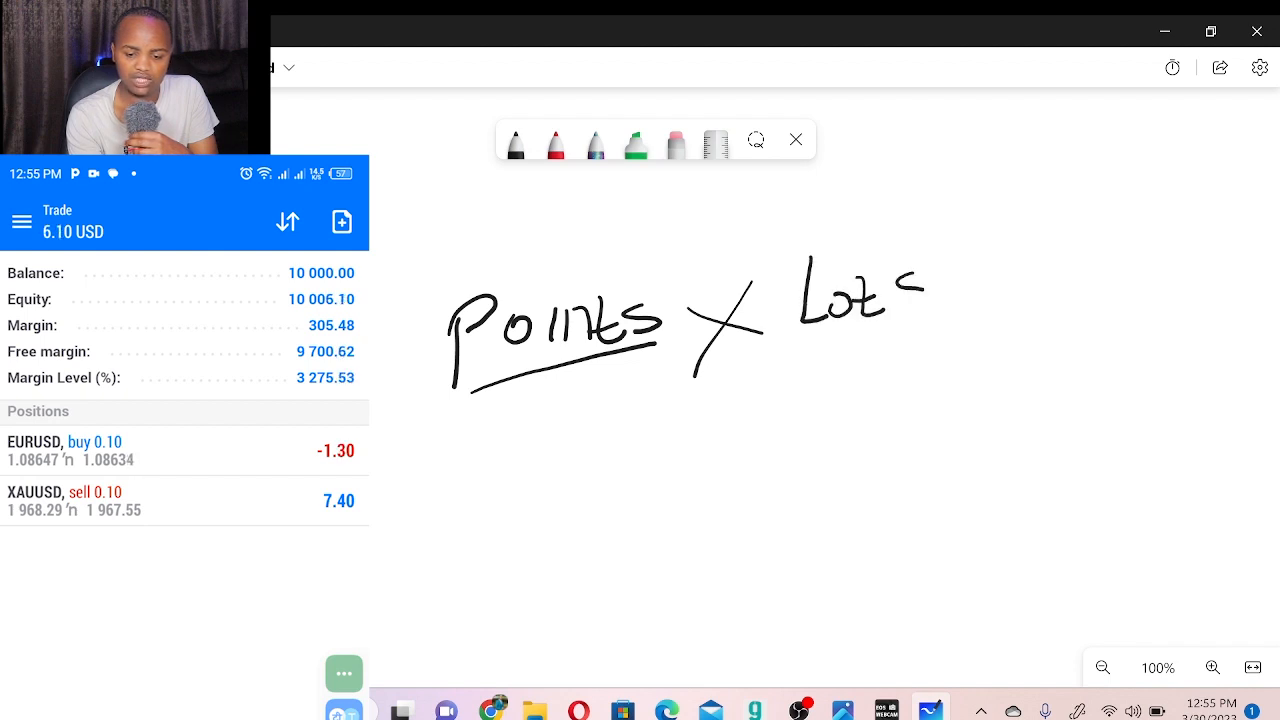
left_click_drag(910, 280, 1040, 290)
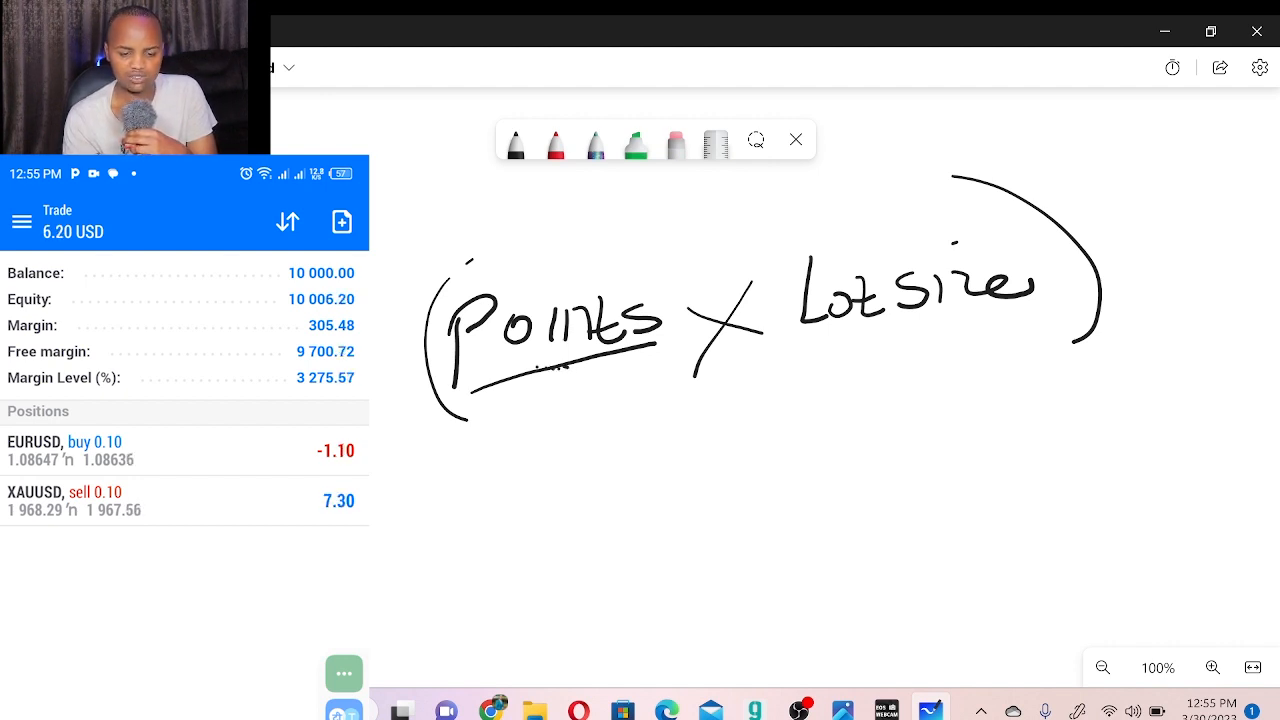
left_click_drag(690, 220, 796, 504)
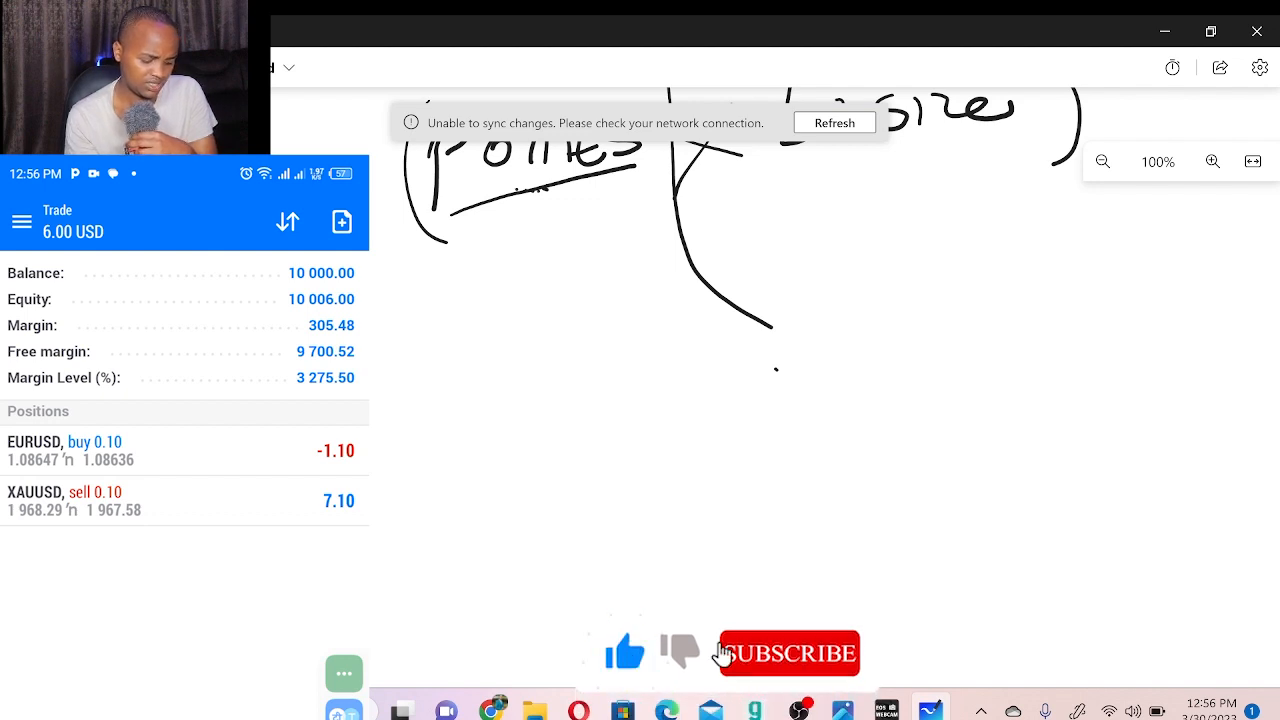
left_click(788, 652)
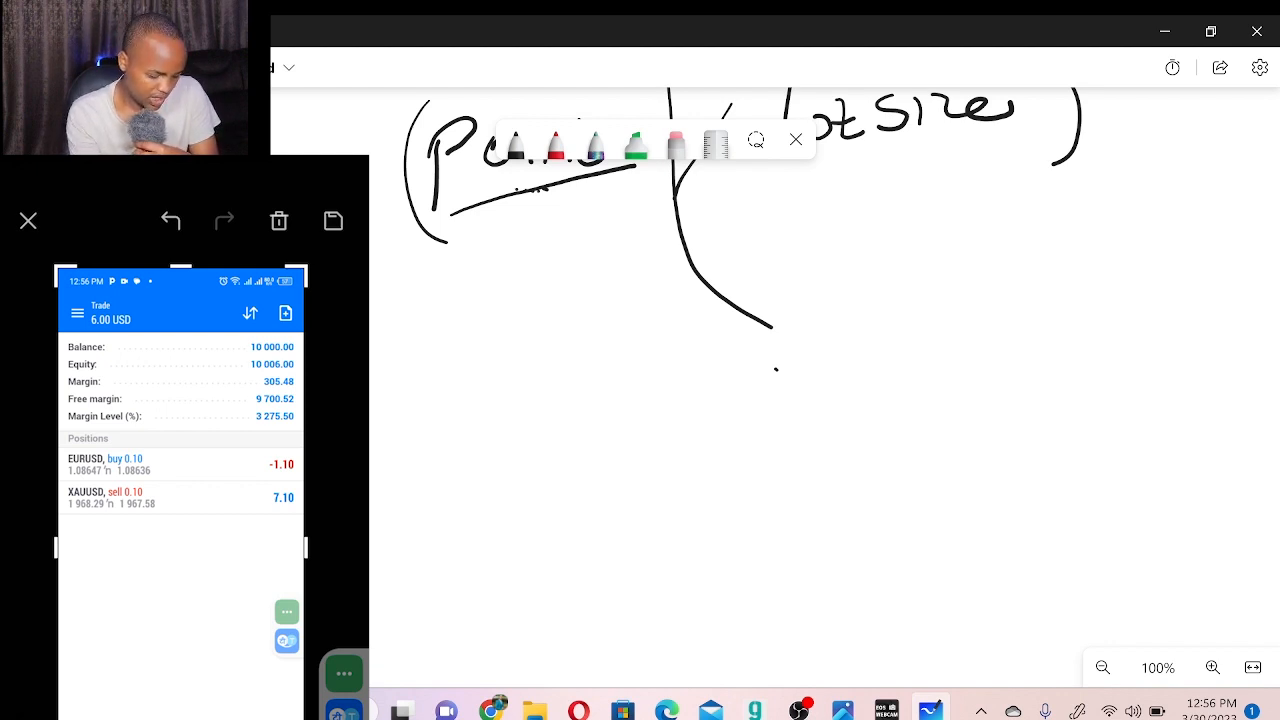
Step: Write the EURUSD buy price 1.08647 beneath the formula
left_click_drag(608, 376, 608, 440)
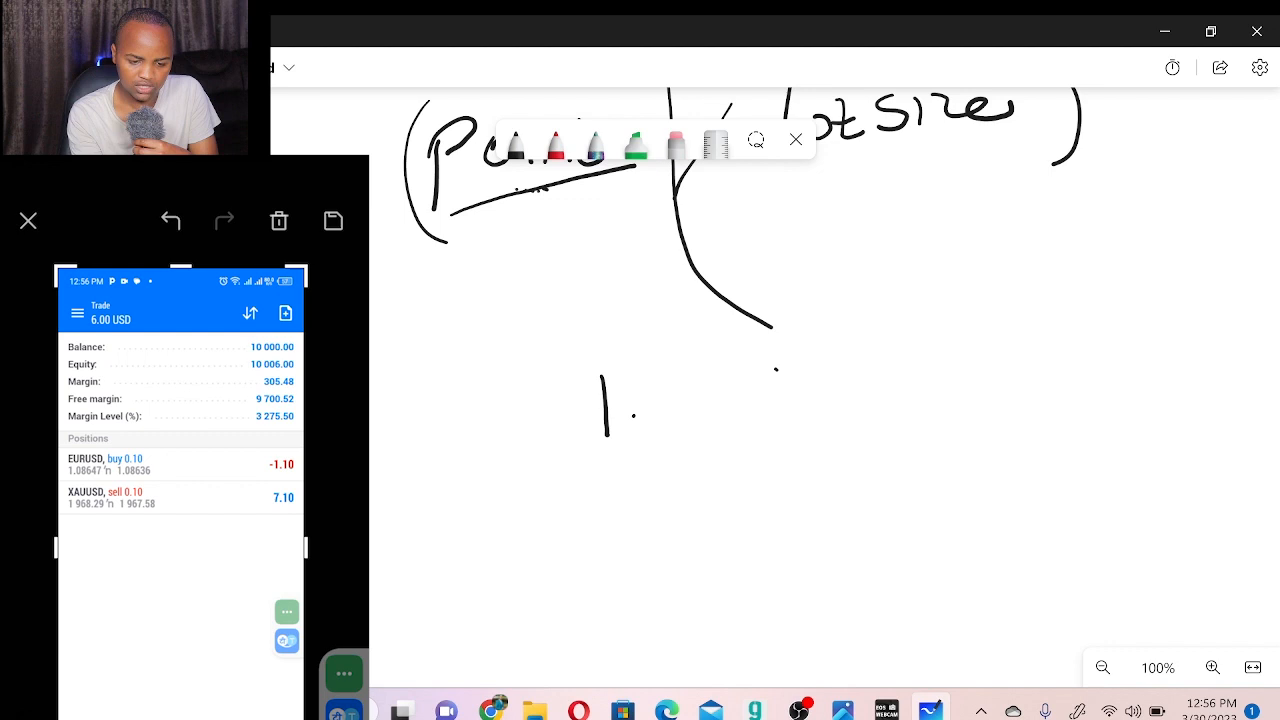
left_click_drag(676, 396, 696, 410)
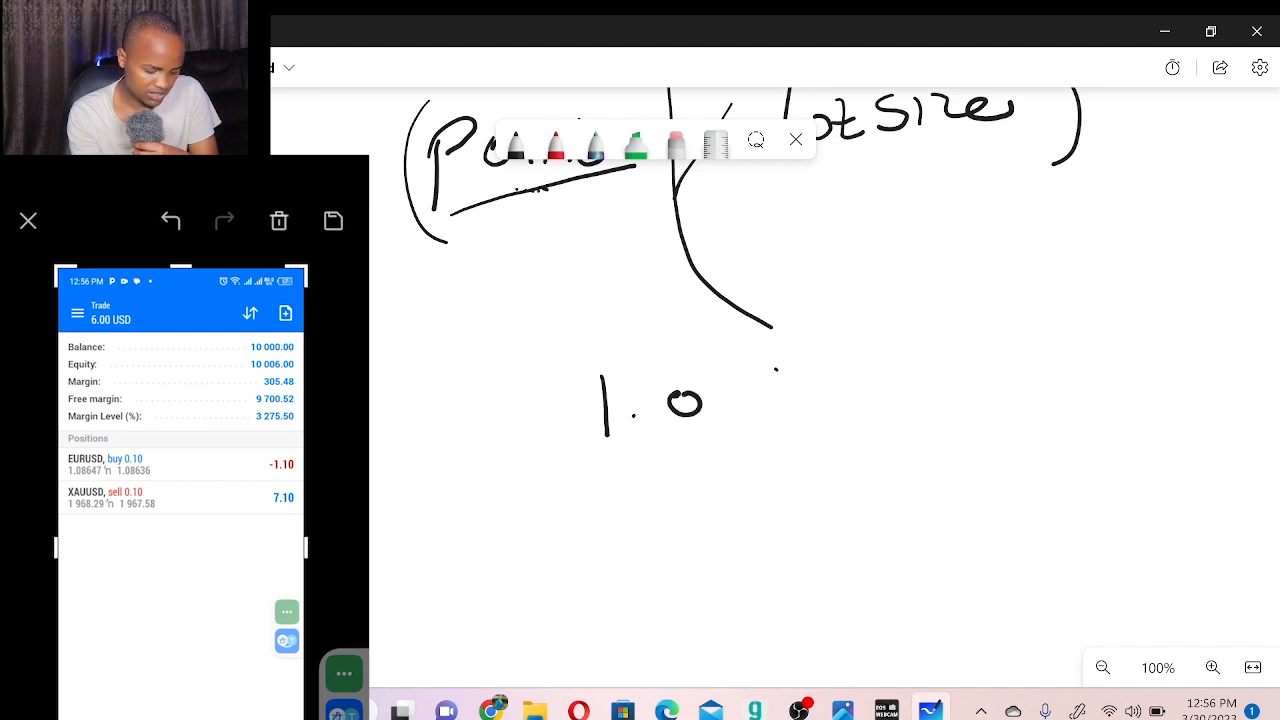
left_click_drag(684, 400, 720, 414)
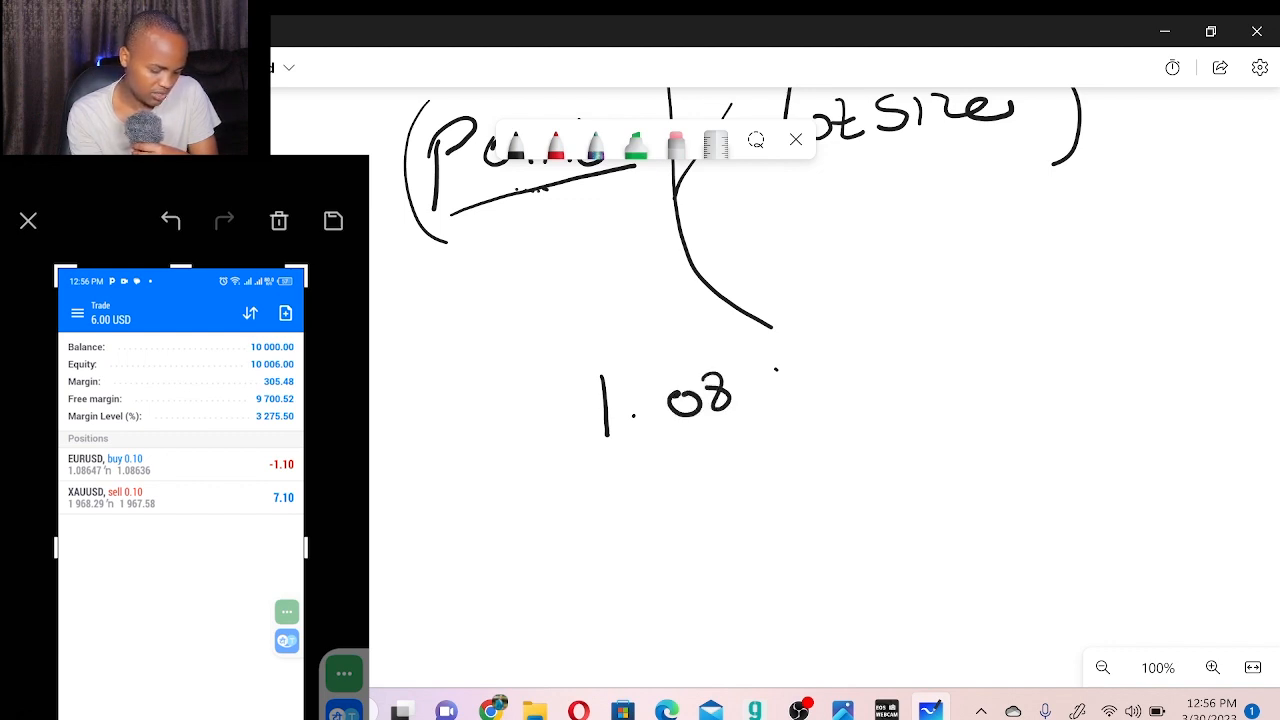
left_click_drag(744, 360, 770, 410)
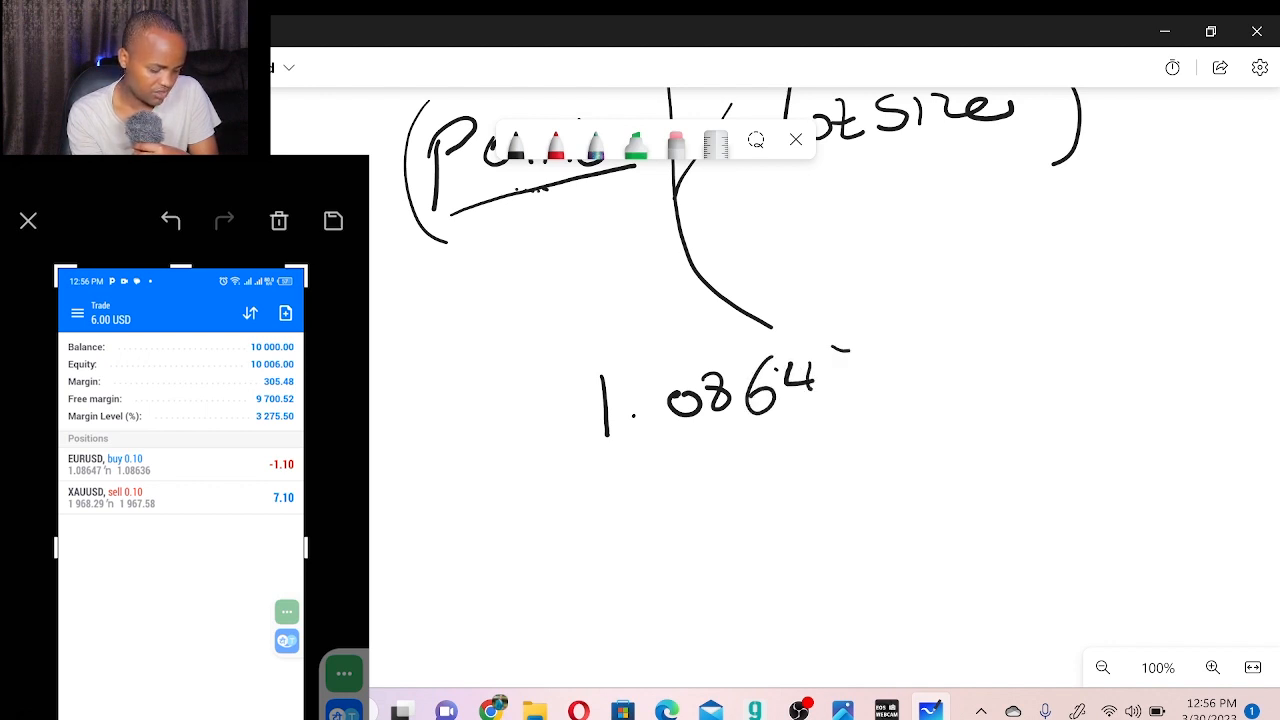
left_click_drag(840, 340, 860, 400)
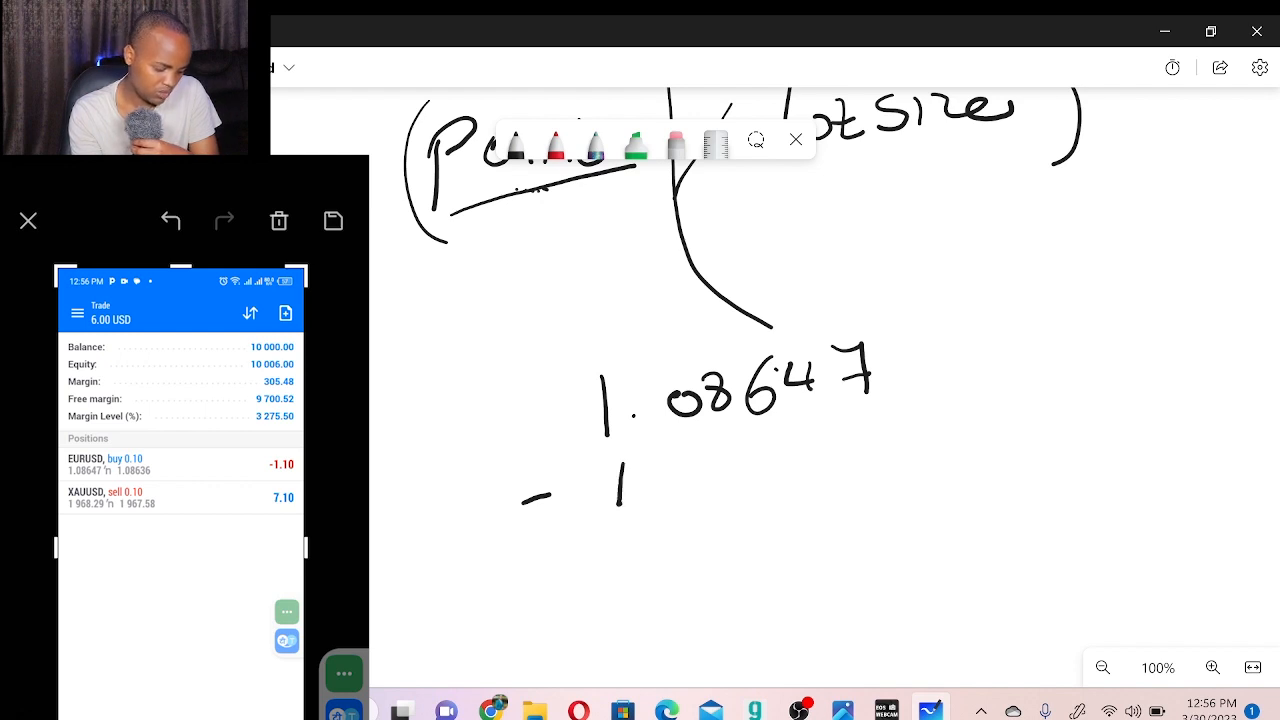
Step: Write − 1.08636 below it to set up the subtraction
left_click_drag(620, 490, 744, 470)
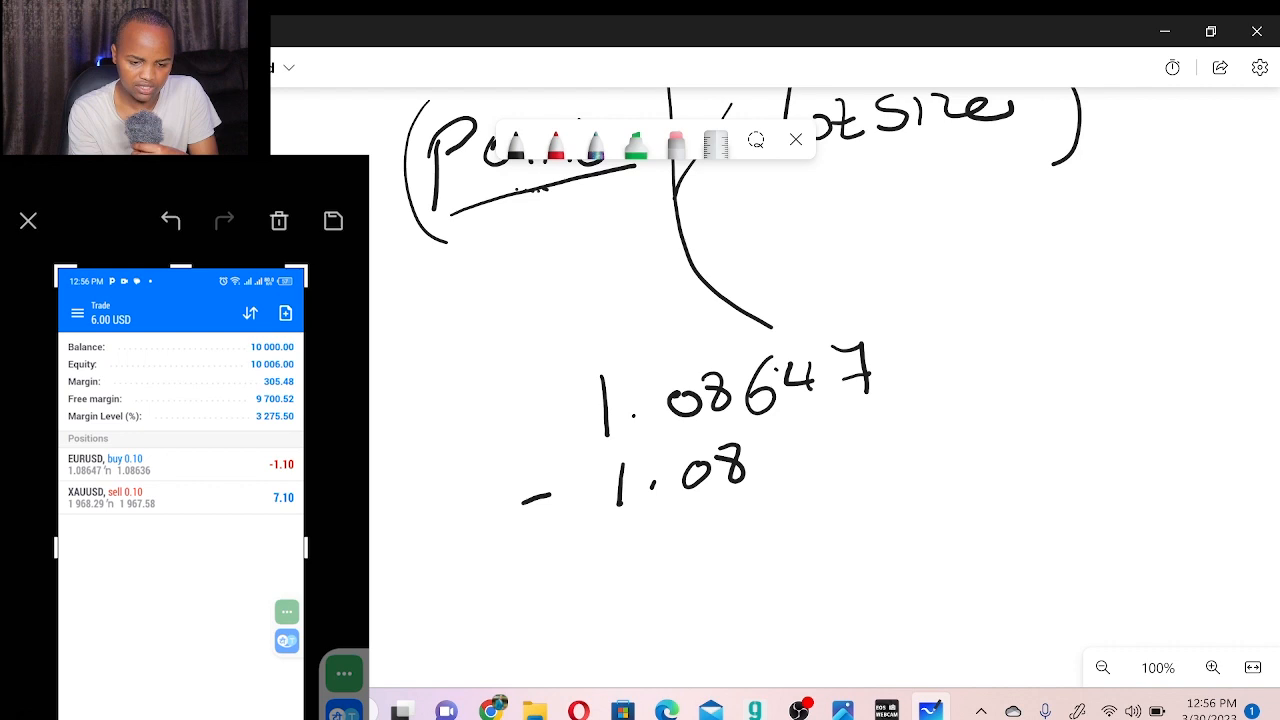
left_click_drag(770, 450, 880, 440)
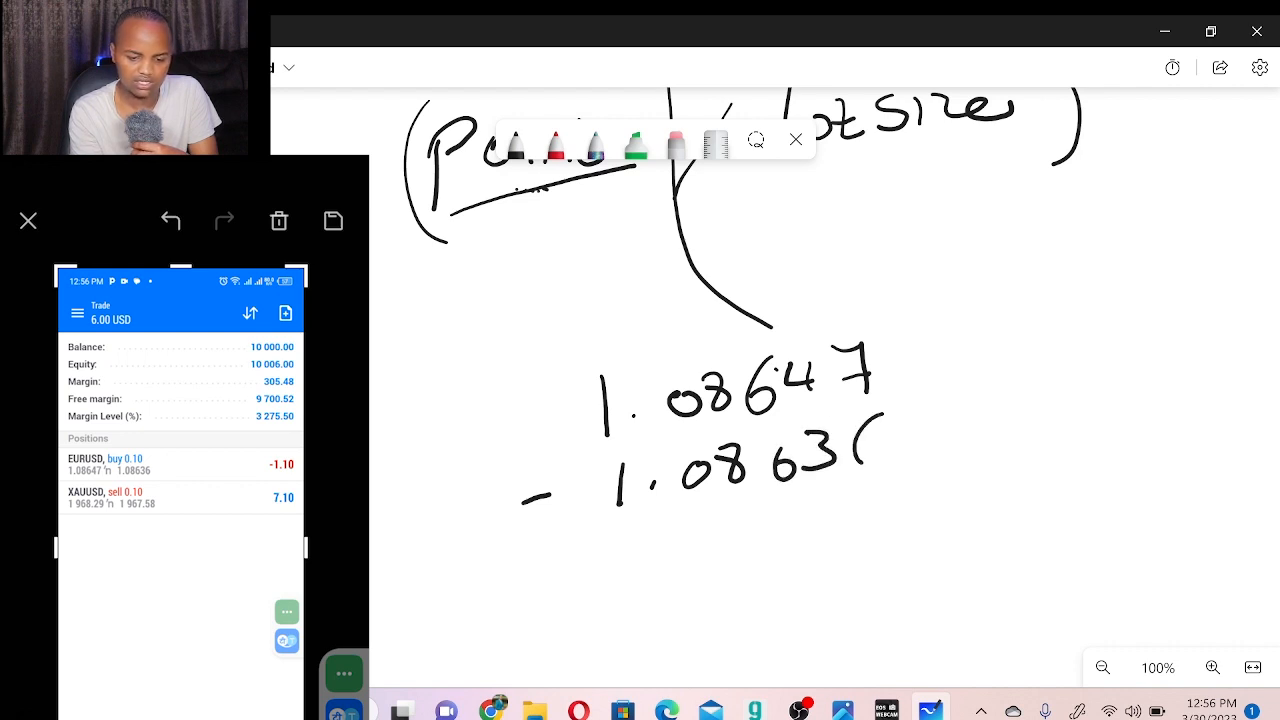
left_click_drag(860, 460, 880, 440)
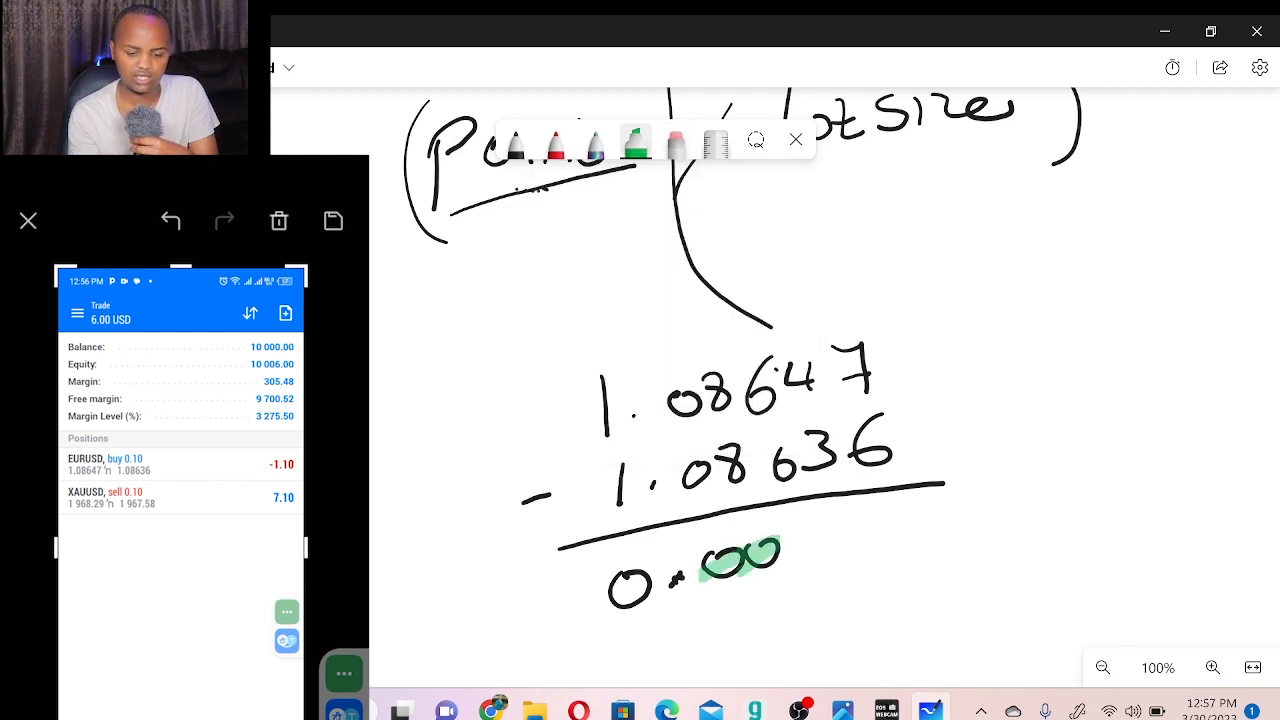
Step: Switch the pen to a different ink colour for writing the result
left_click(676, 144)
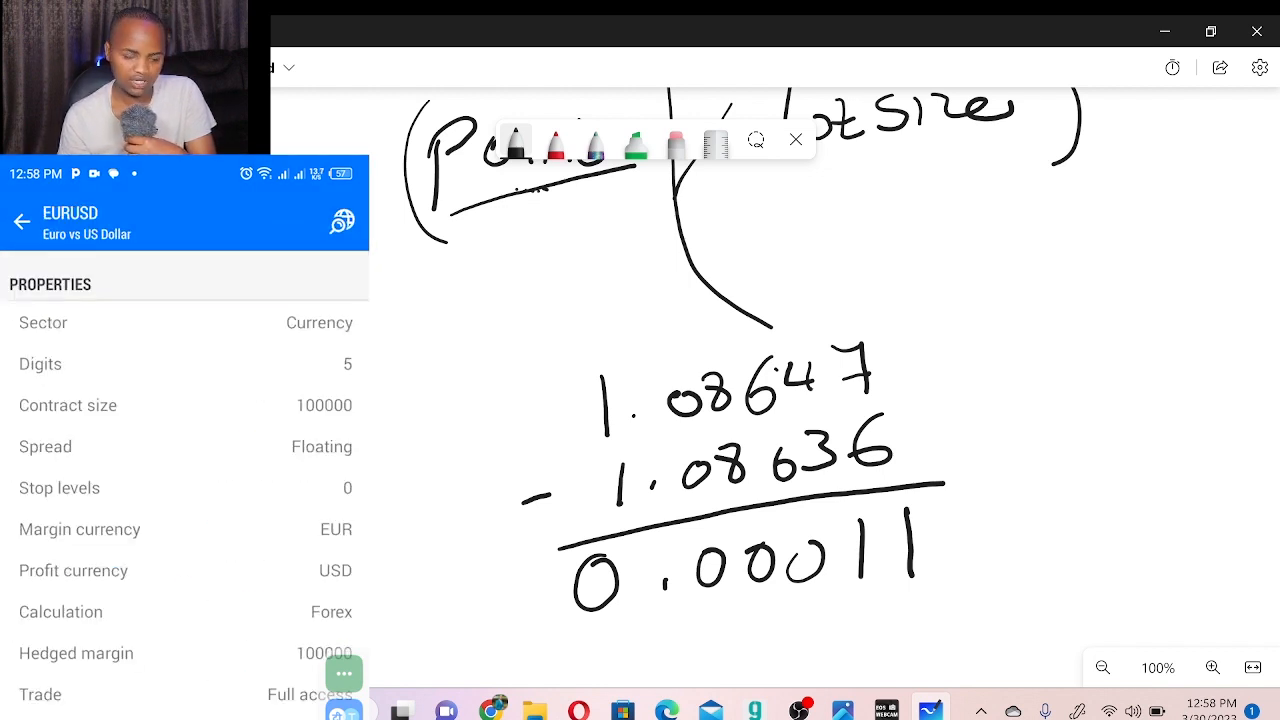
Step: Bracket the subtraction and write 100,000 beside it
left_click_drag(880, 296, 940, 616)
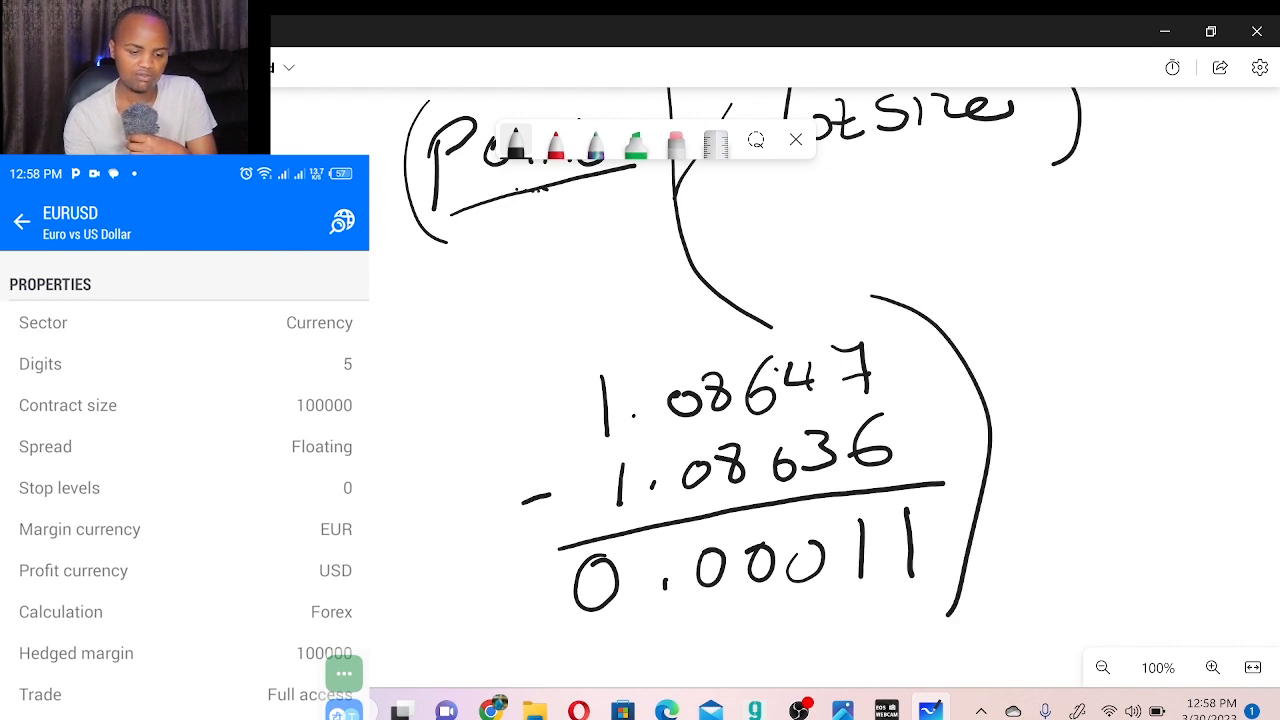
left_click_drag(520, 360, 504, 650)
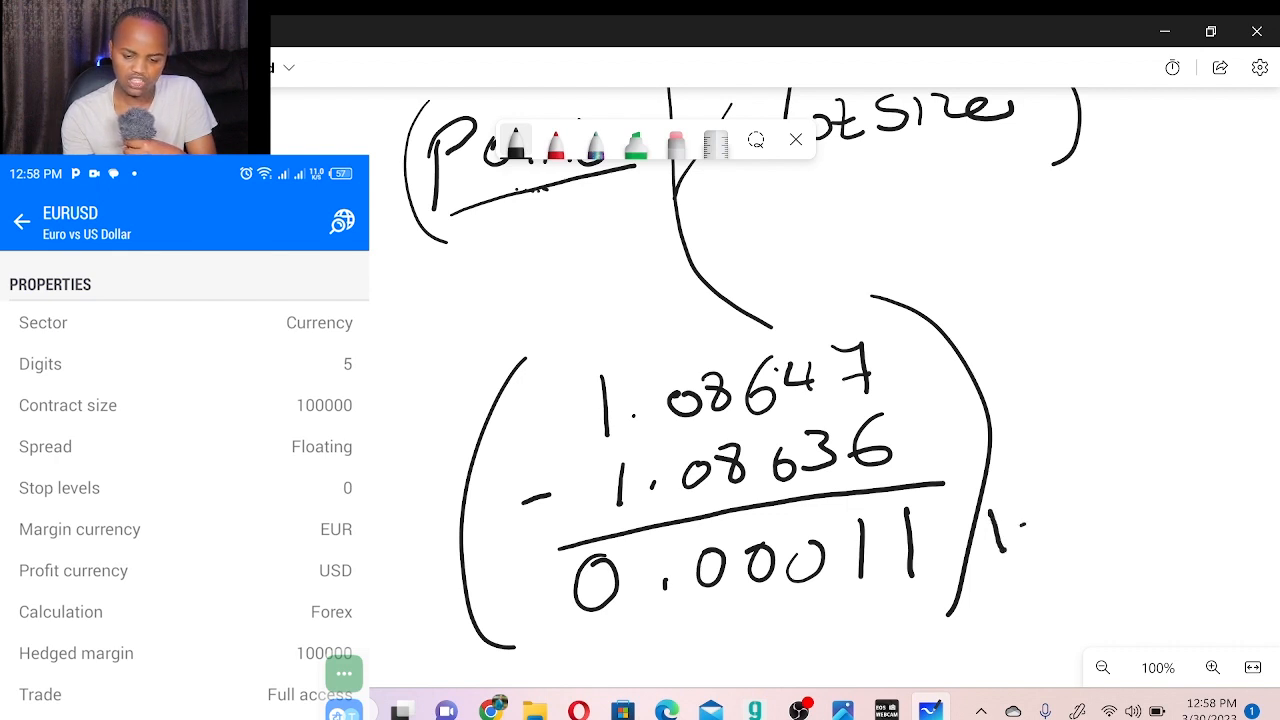
left_click_drag(1024, 520, 1096, 520)
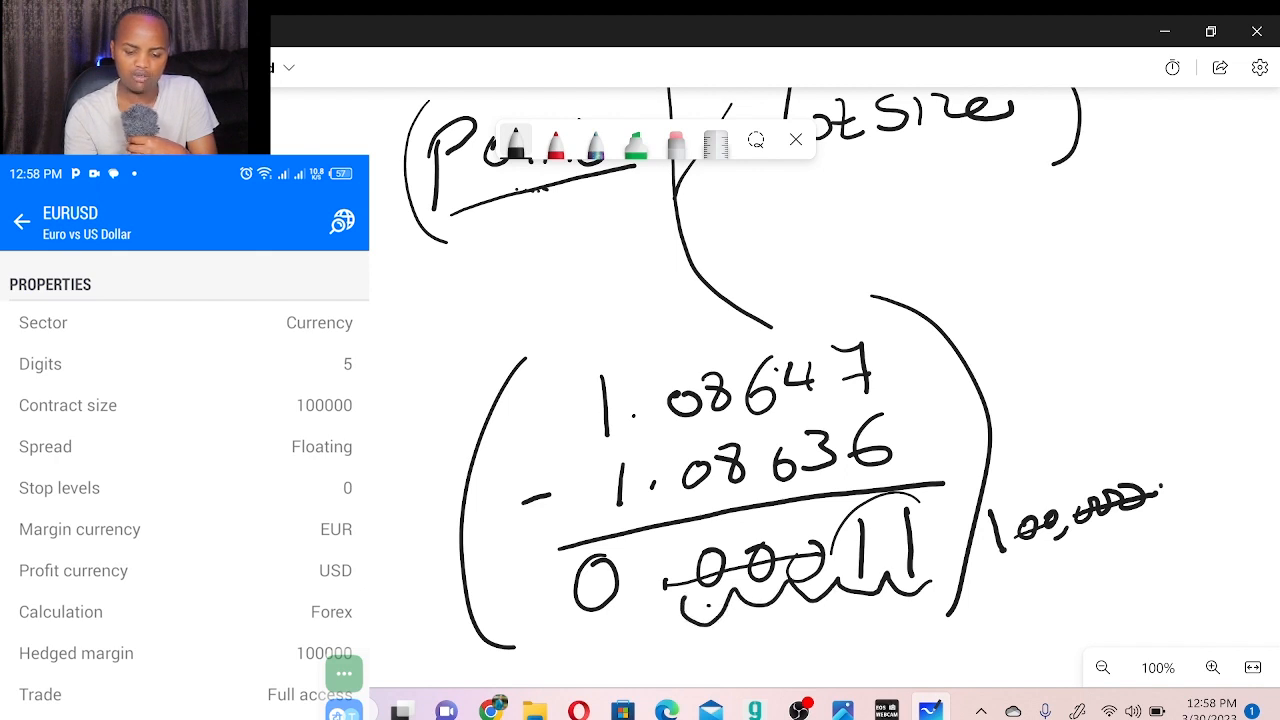
Step: Write and underline "11 POINTS" beside the result, then "11 point ×" above
left_click_drag(1020, 560, 1110, 590)
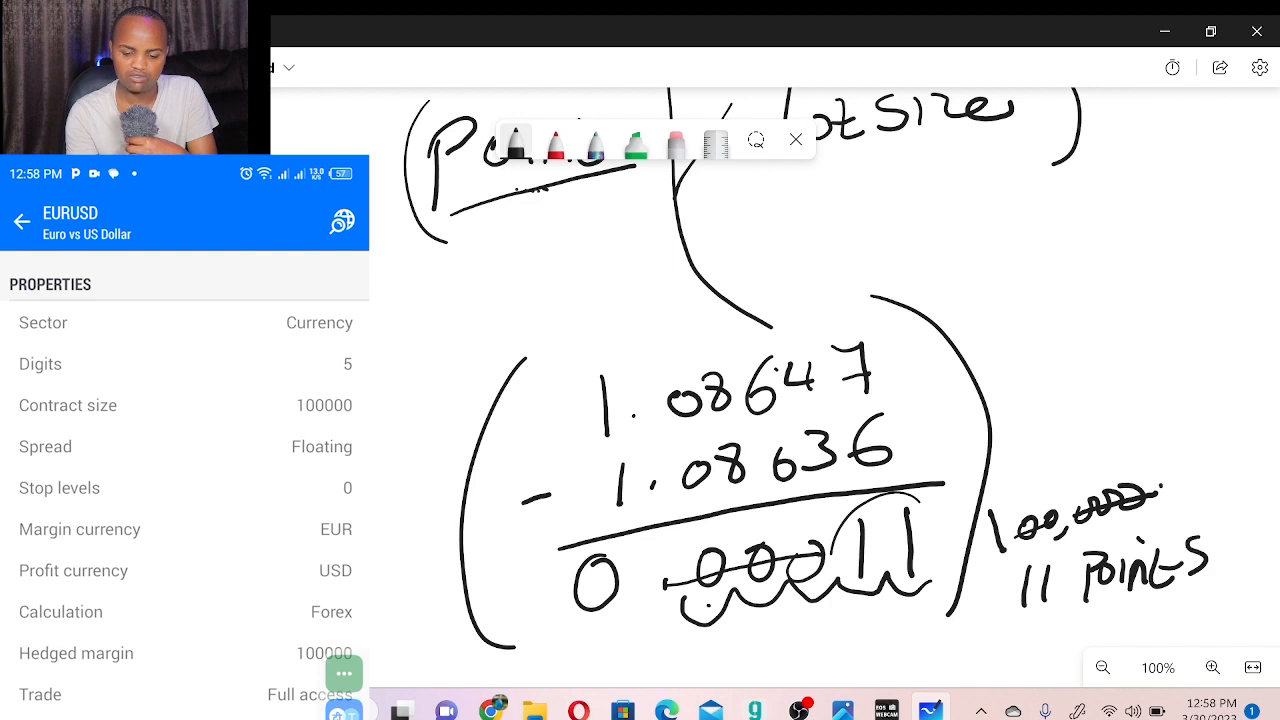
left_click_drag(1010, 616, 1160, 608)
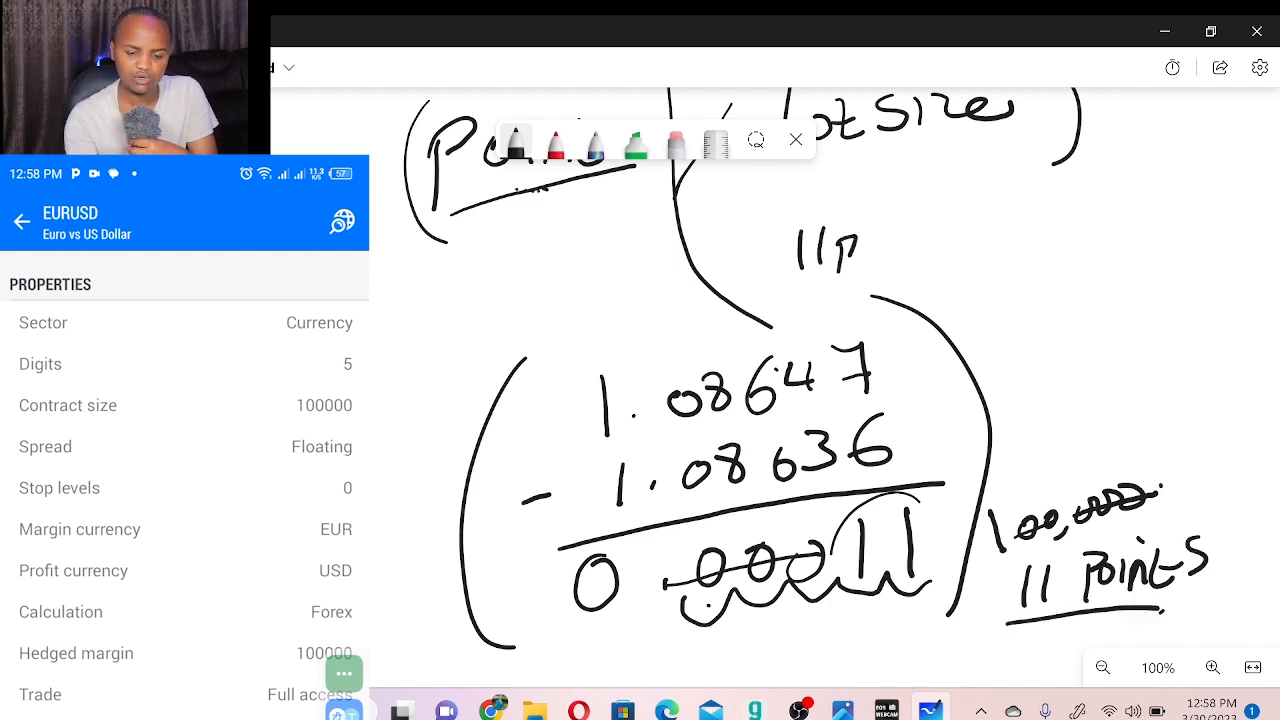
left_click_drag(880, 244, 1010, 250)
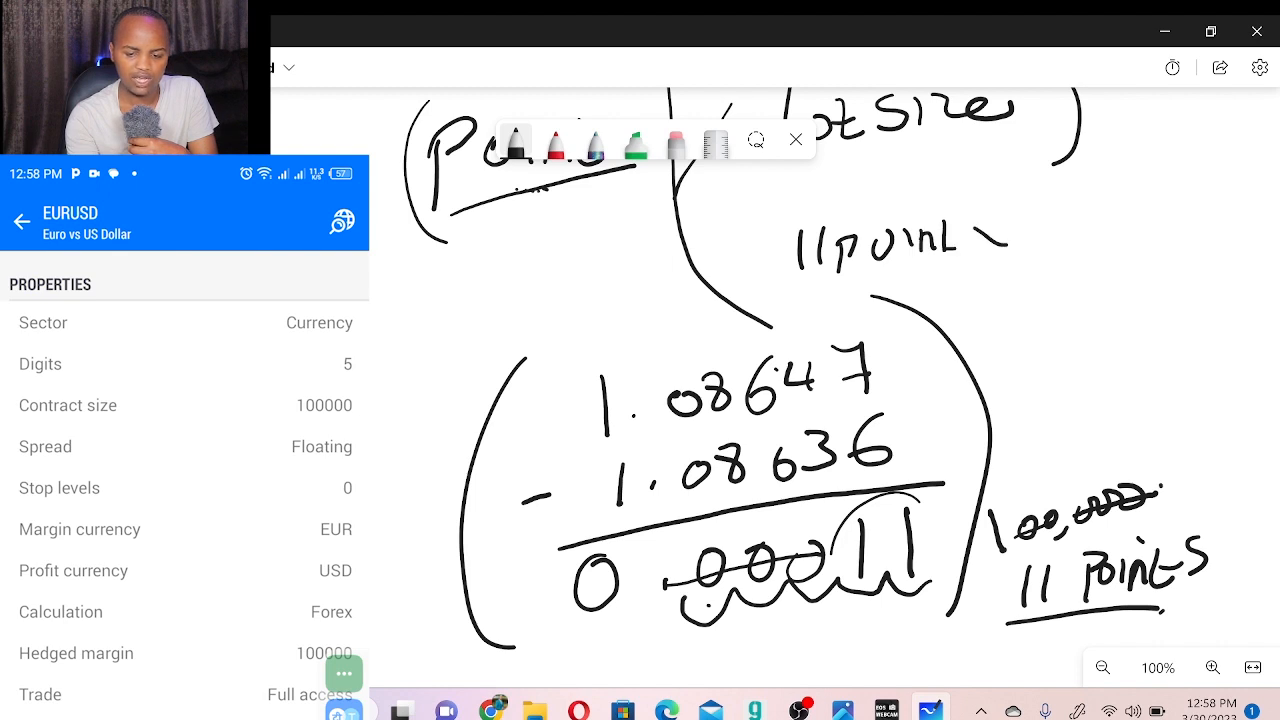
left_click_drag(960, 244, 1010, 224)
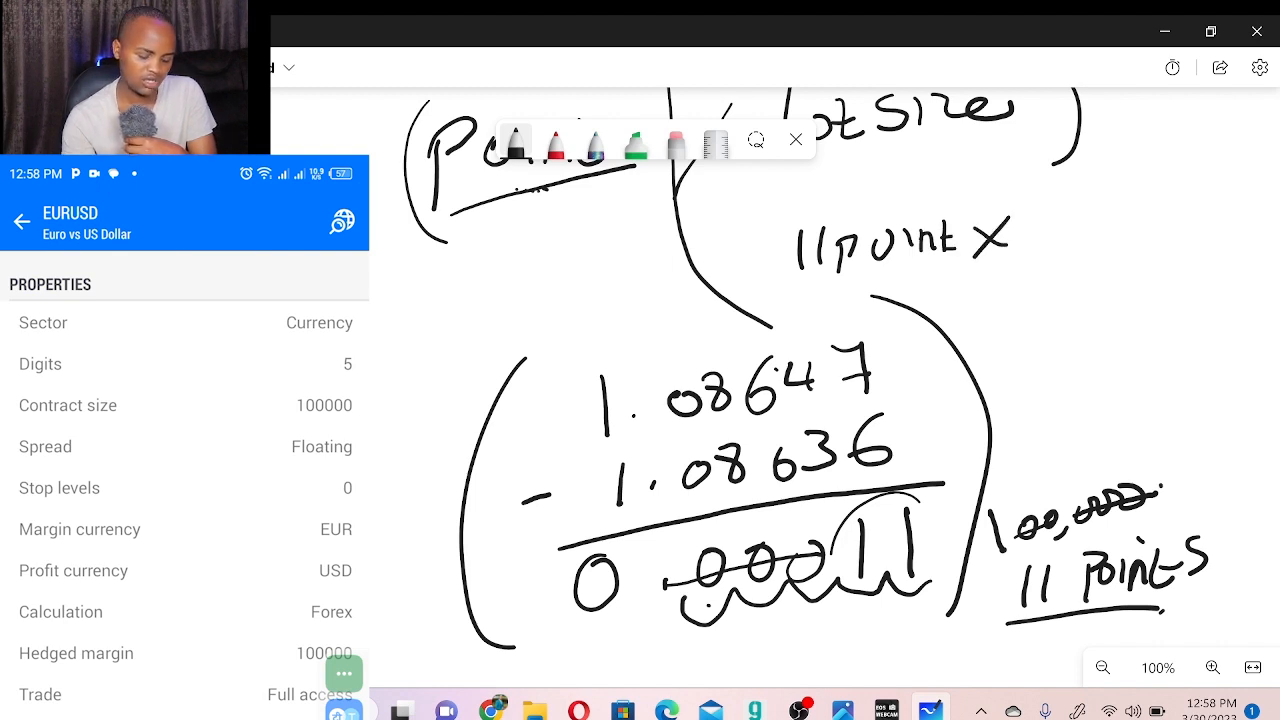
left_click(20, 220)
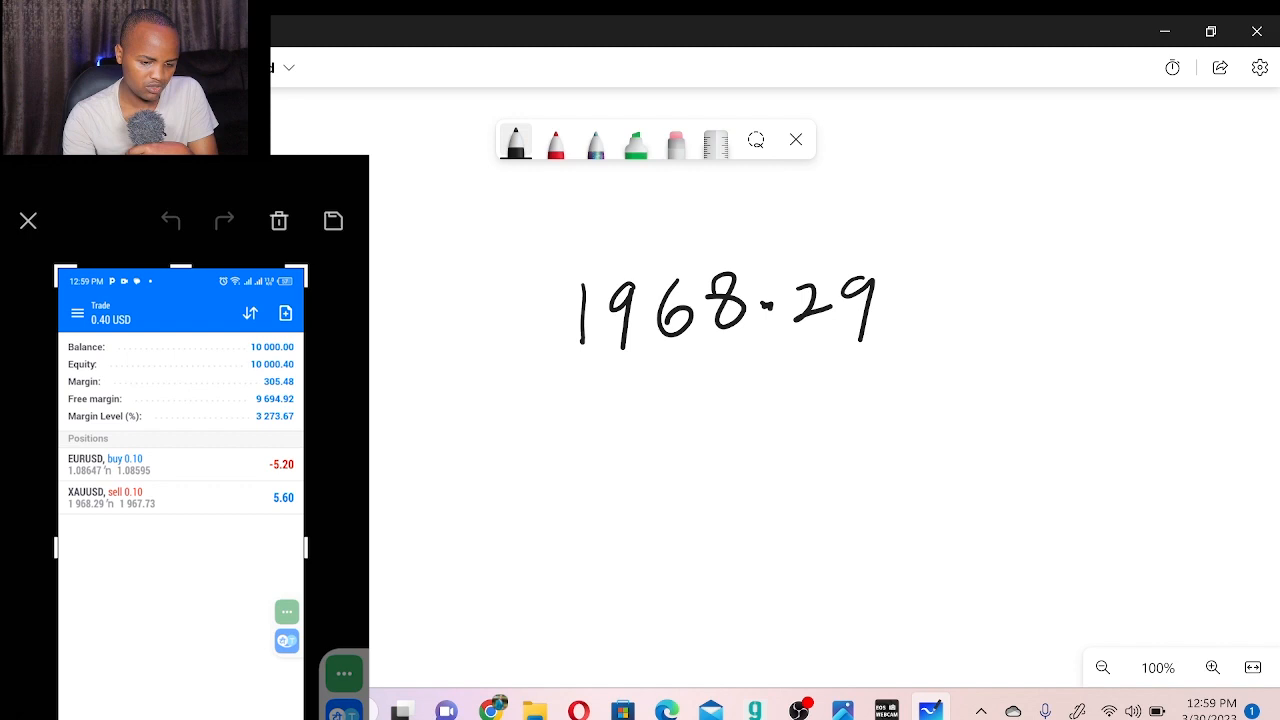
Step: Write 1967.73 under 1968.29, draw the line and write the difference 0.56
left_click_drag(580, 376, 650, 420)
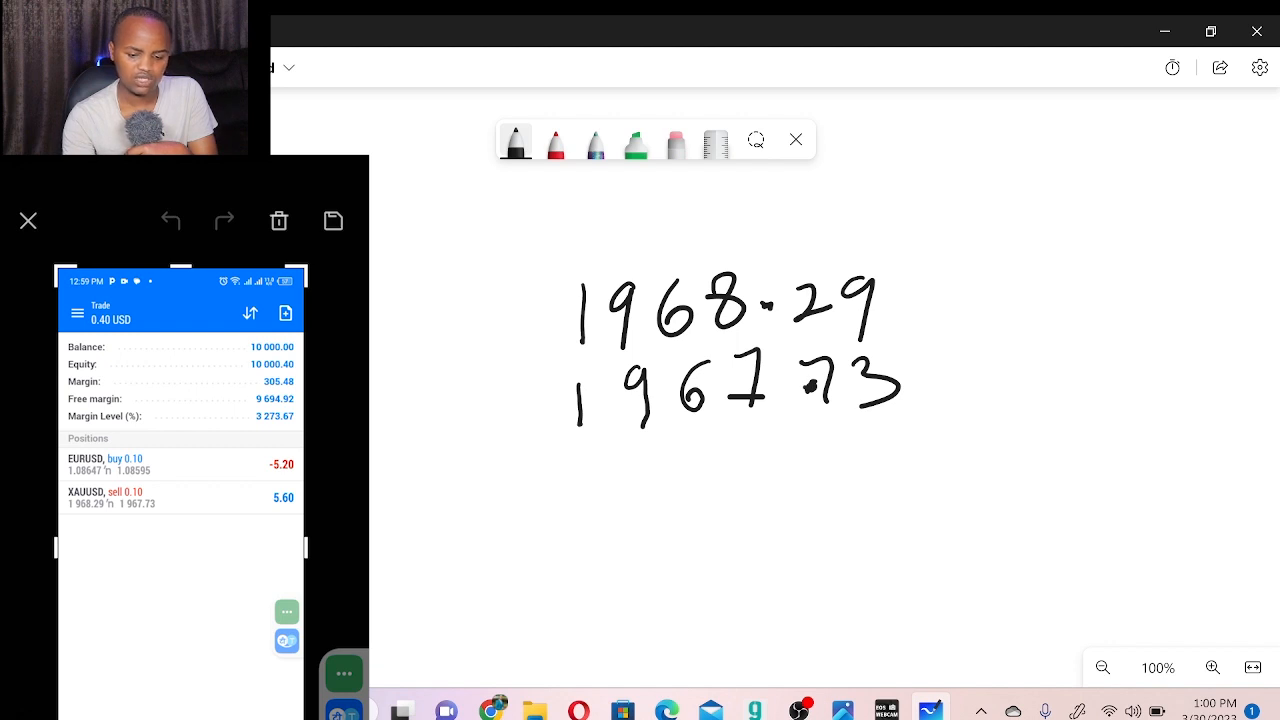
left_click_drag(558, 464, 988, 442)
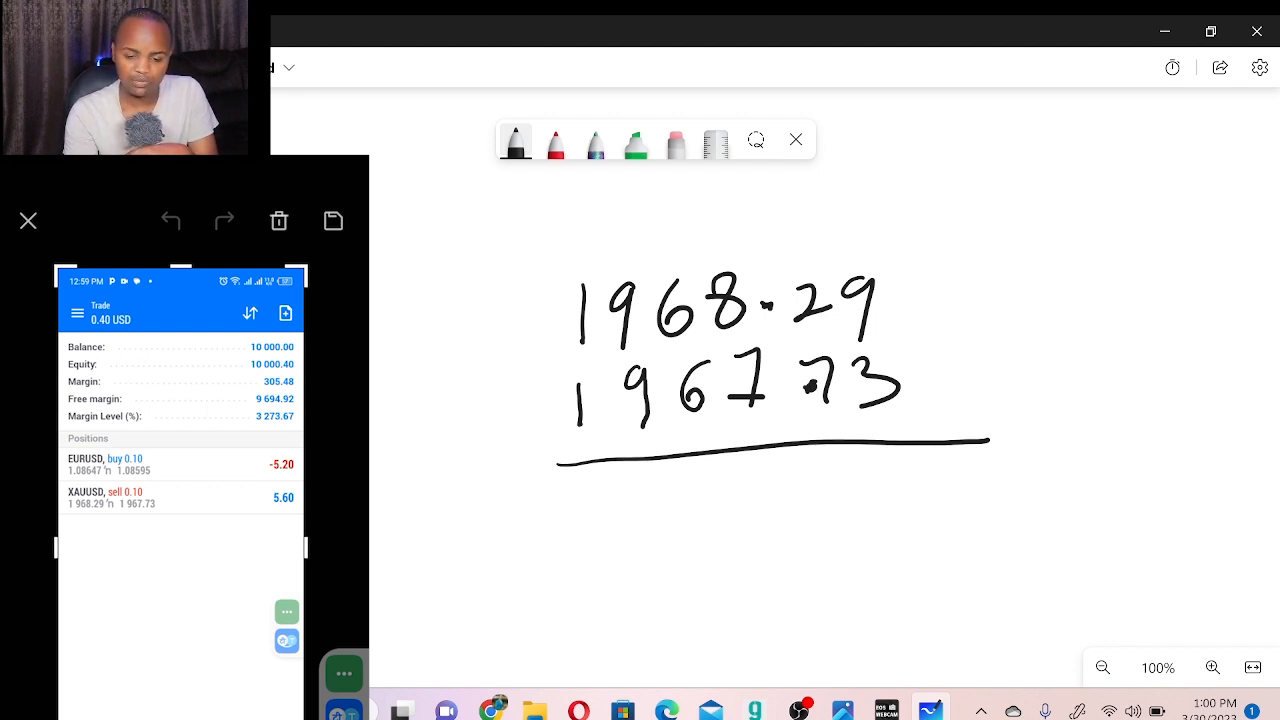
left_click_drag(936, 464, 904, 516)
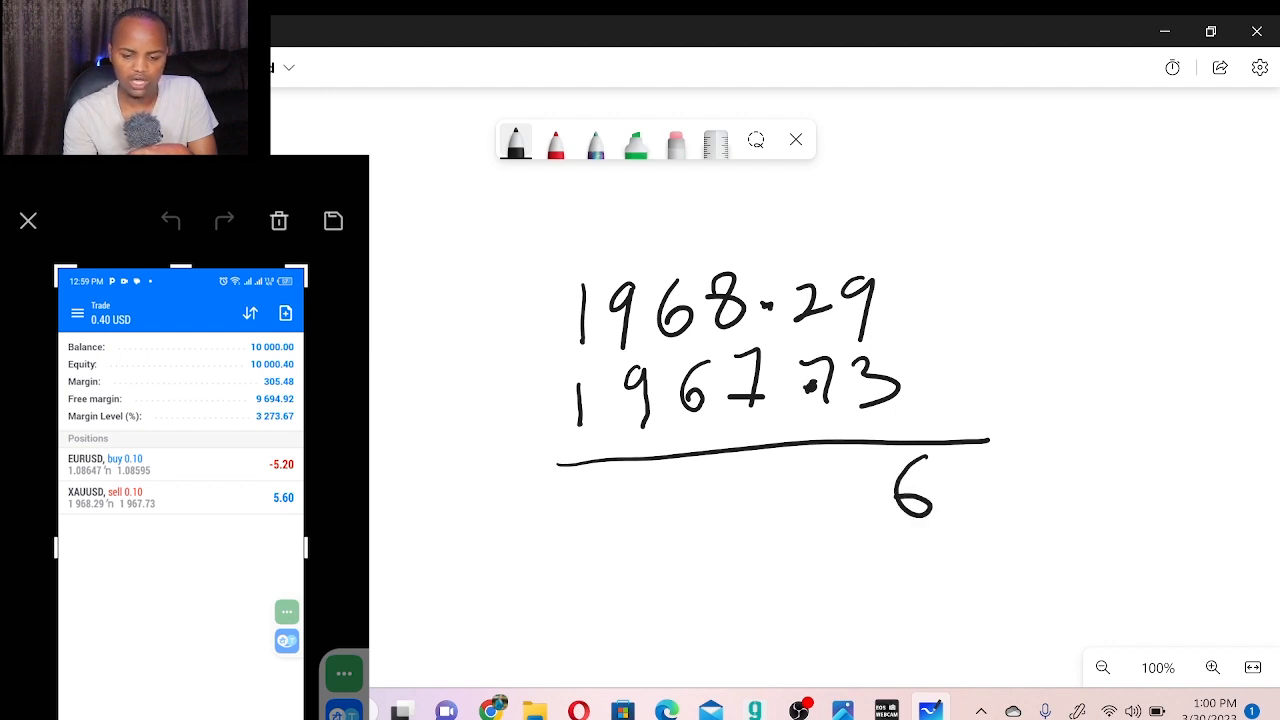
left_click_drag(856, 490, 824, 490)
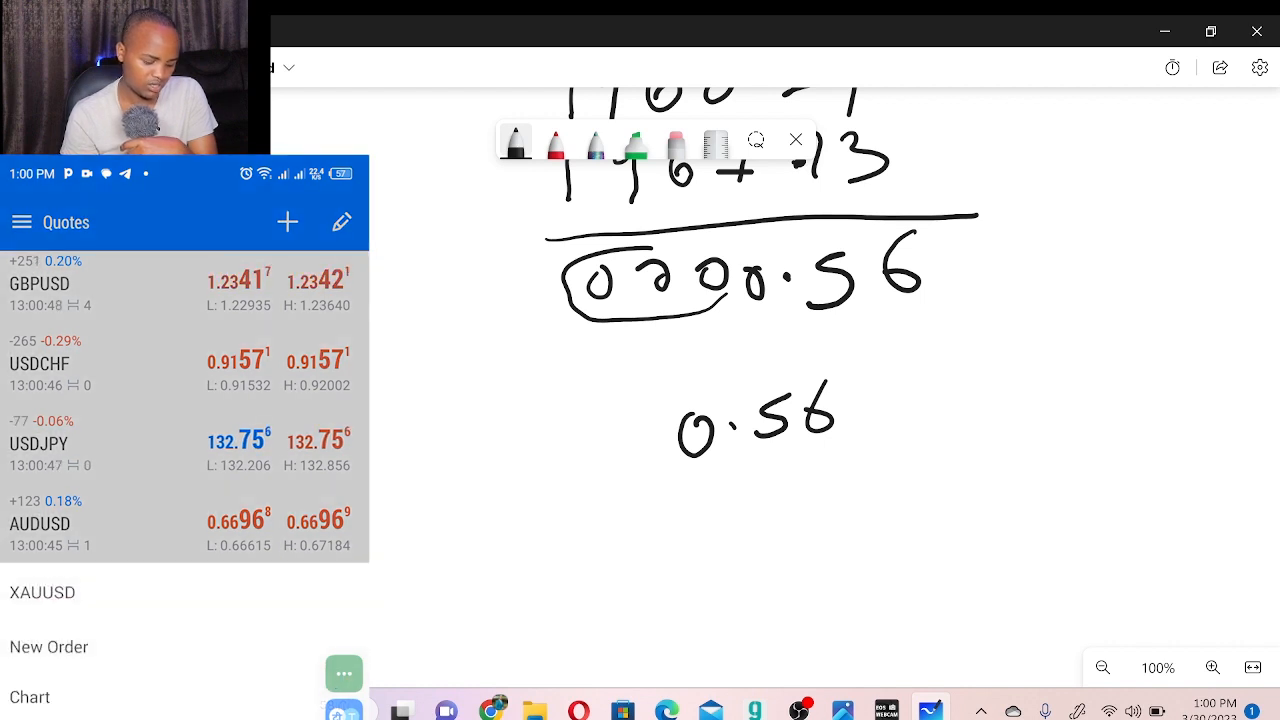
Step: Write "56 points × 0.1 =" under the bracketed (0.56 × 100) and start the answer
left_click(42, 592)
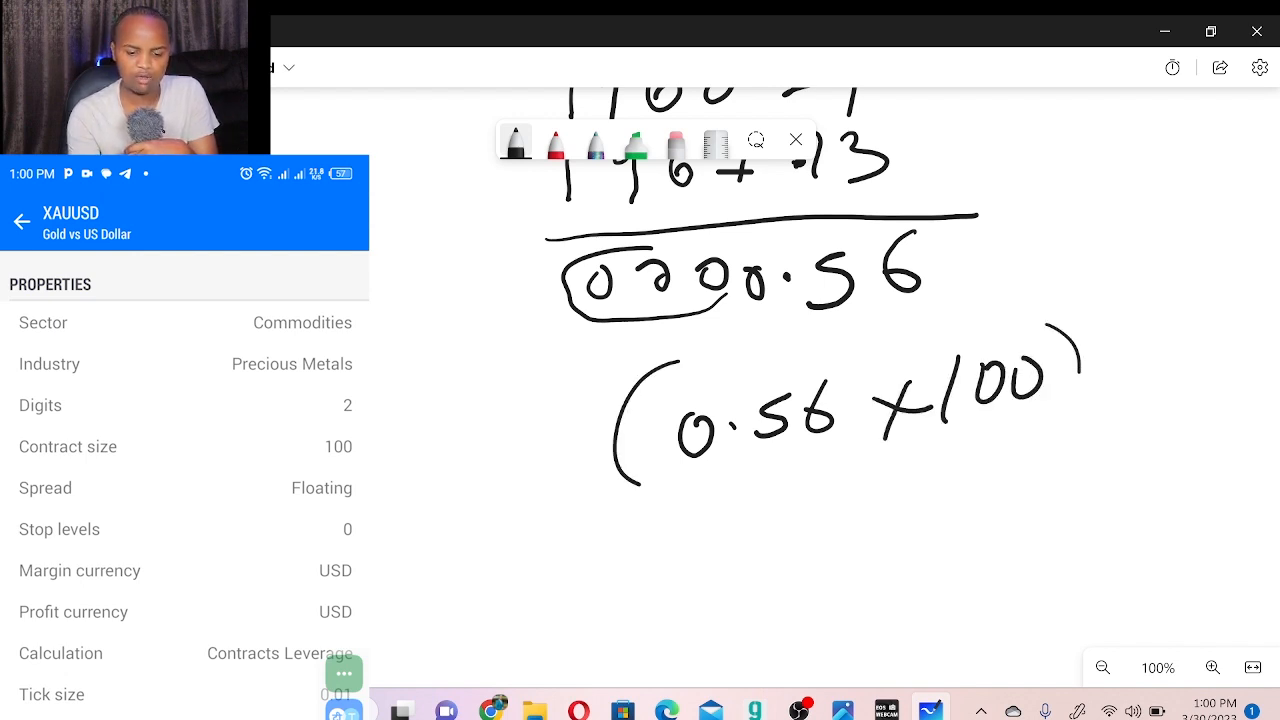
left_click_drag(720, 490, 790, 530)
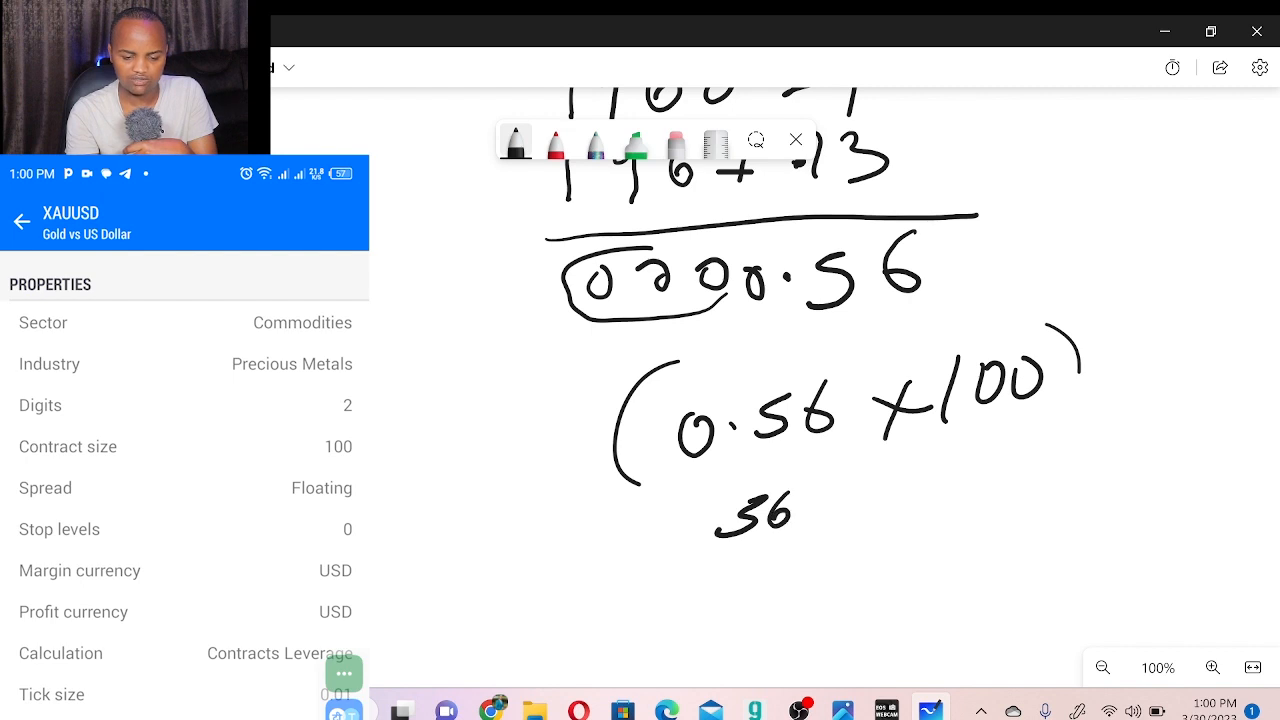
left_click_drag(790, 520, 880, 520)
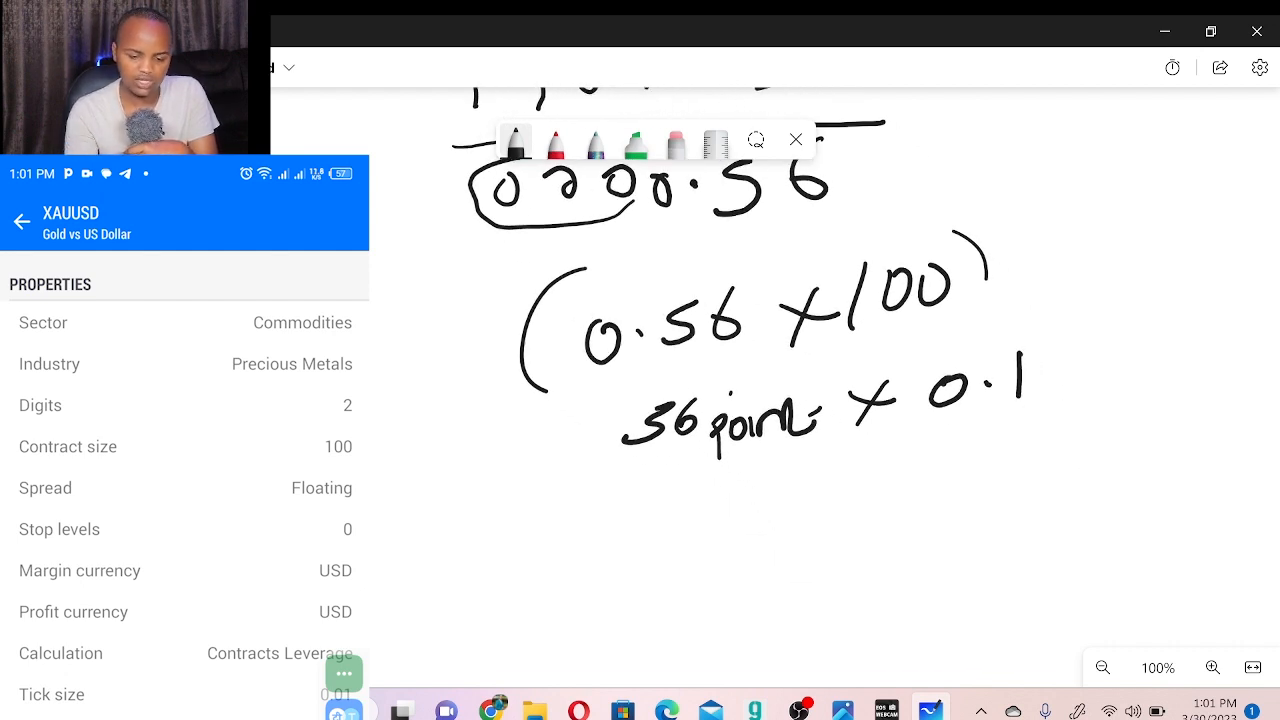
left_click_drag(730, 530, 880, 480)
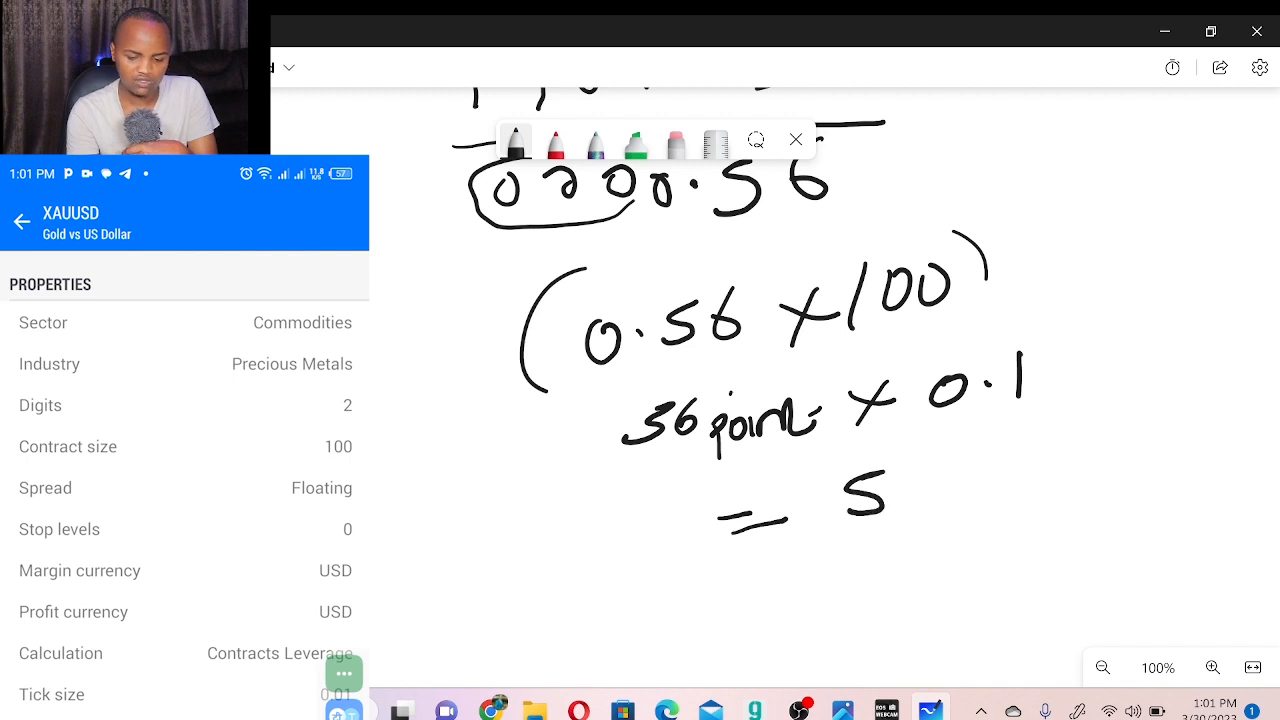